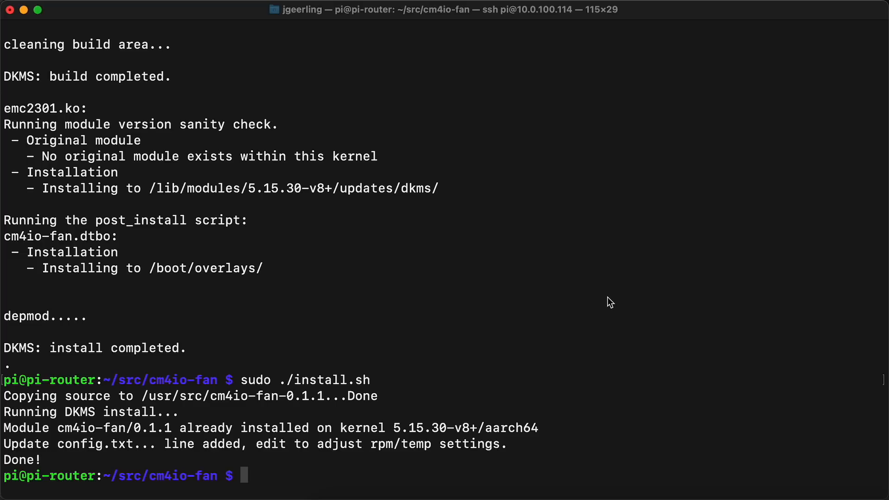
Step: Begin a nano command on pi-router, typing 'nano /' at the shell prompt
{"action": "type", "text": "nano /"}
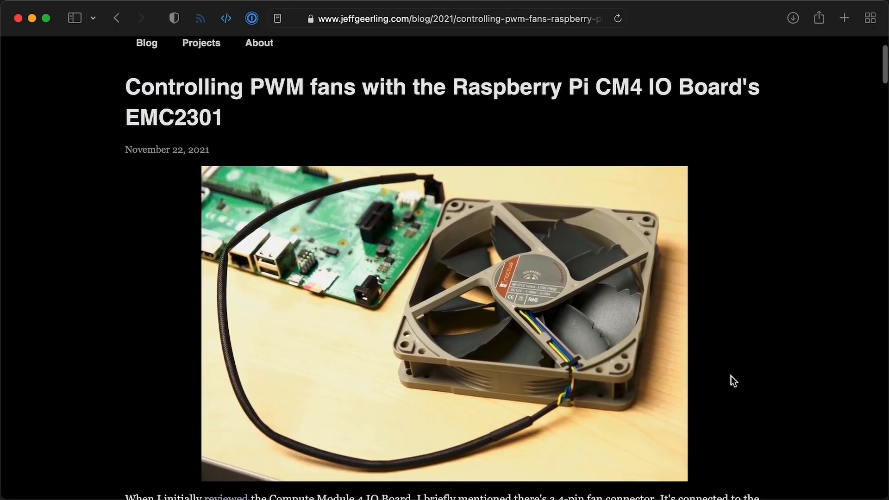
Step: Scroll down the jeffgeerling.com post on PWM fan control with the CM4 IO Board
{"action": "scroll", "scroll_direction": "down", "scroll_amount": 3}
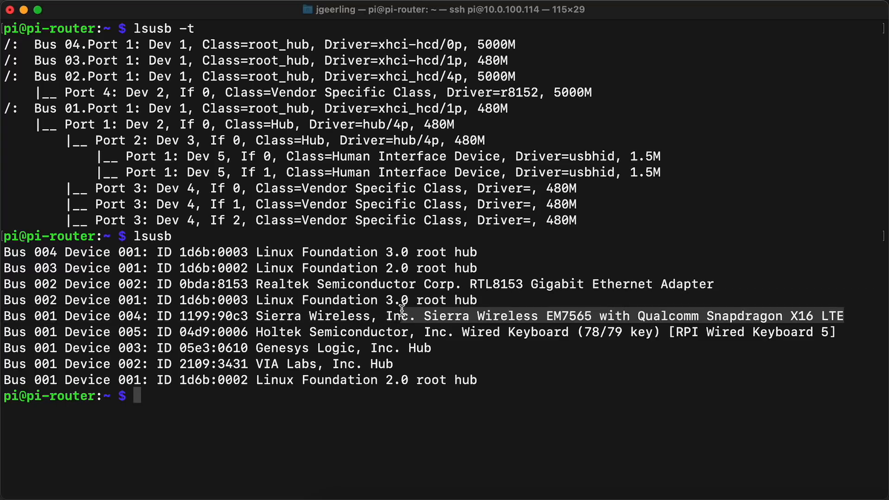
{"action": "mouse_move", "coordinate": [529, 364]}
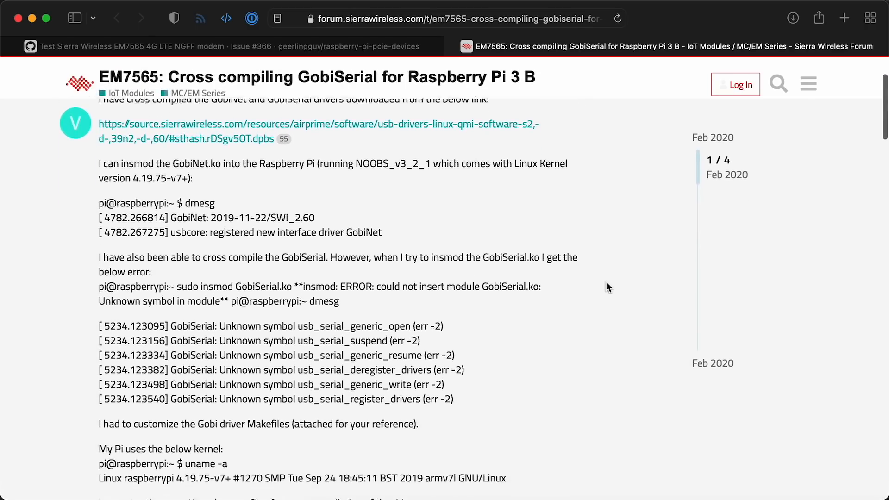
Step: Scroll through the first post of the GobiSerial Raspberry Pi 3 B cross-compile thread
{"action": "scroll", "scroll_direction": "down", "scroll_amount": 3}
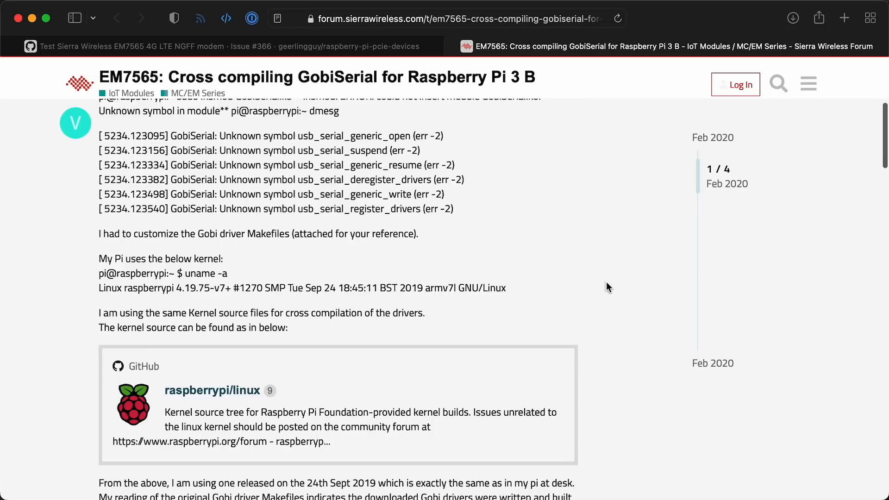
{"action": "scroll", "scroll_direction": "down", "scroll_amount": 3}
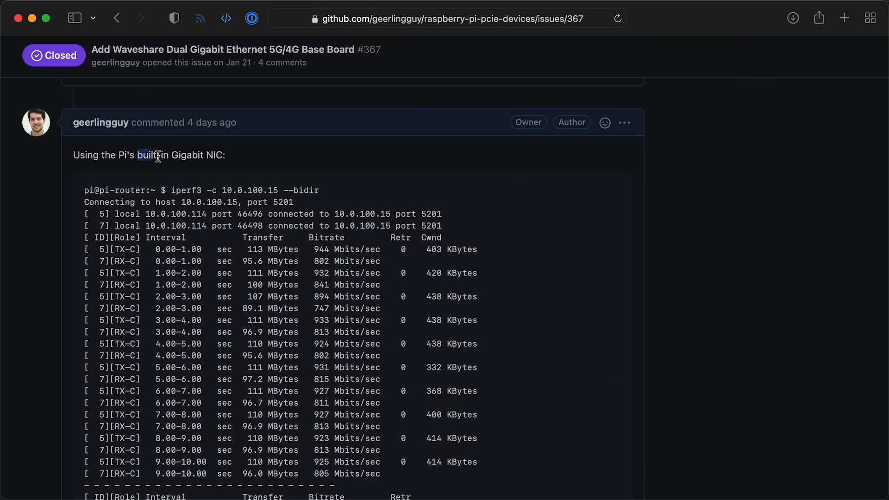
Step: Highlight the built-in Gigabit NIC heading and the 806 Mbits/sec reverse bitrate in issue #367
{"action": "left_click_drag", "start_coordinate": [138, 155], "coordinate": [225, 155]}
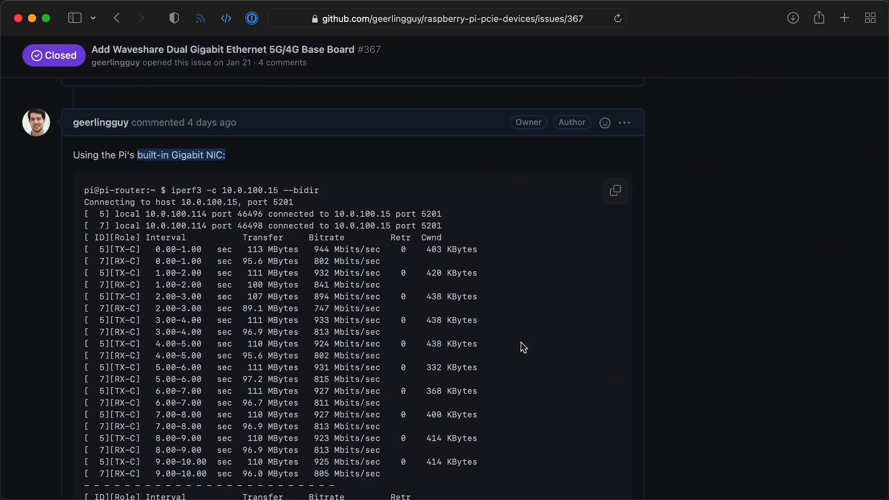
{"action": "scroll", "scroll_direction": "down", "scroll_amount": 3}
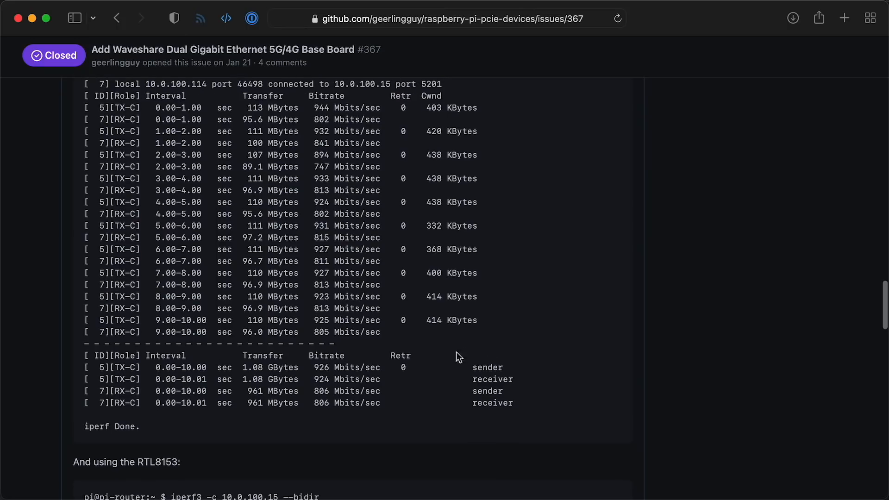
{"action": "double_click", "coordinate": [320, 368]}
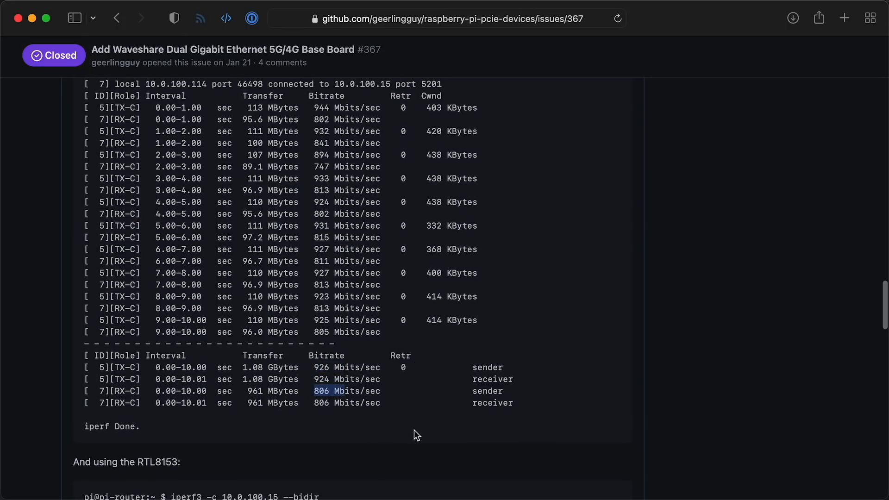
Step: Scroll through the RTL8153 iperf3 results down to the comment box
{"action": "scroll", "scroll_direction": "down", "scroll_amount": 3}
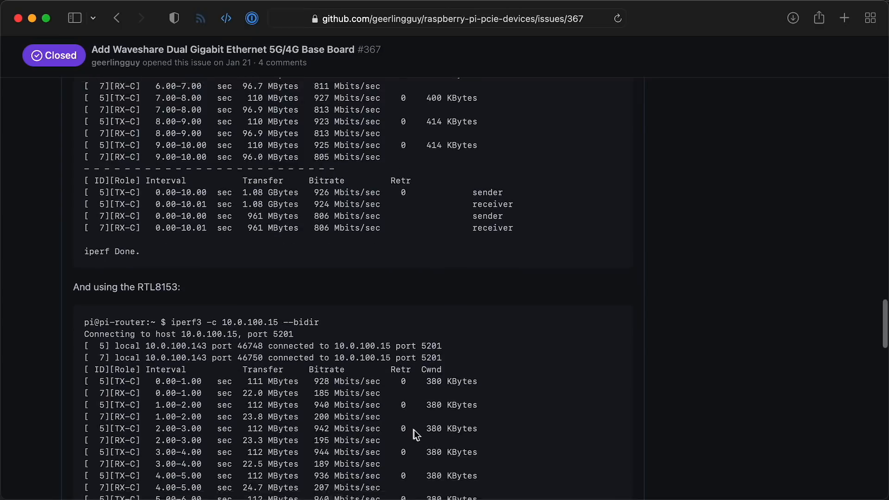
{"action": "scroll", "scroll_direction": "down", "scroll_amount": 3}
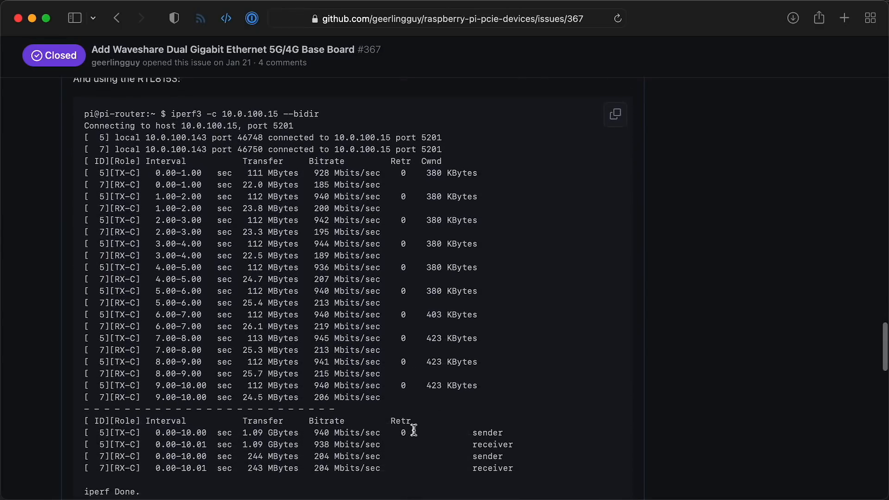
{"action": "scroll", "scroll_direction": "up", "scroll_amount": 3}
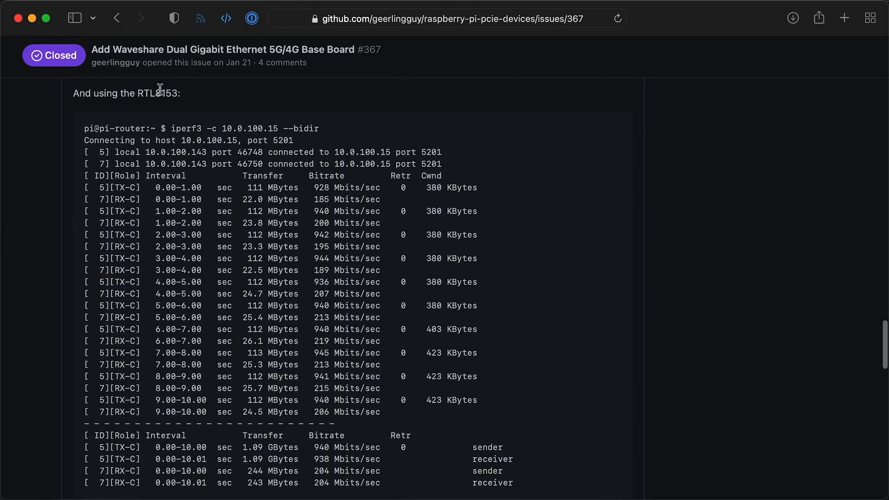
{"action": "scroll", "scroll_direction": "down", "scroll_amount": 3}
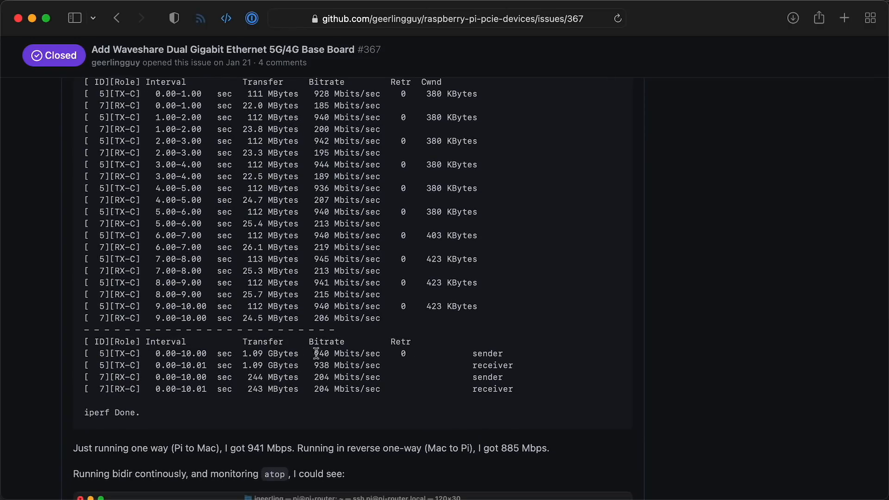
{"action": "mouse_move", "coordinate": [316, 377]}
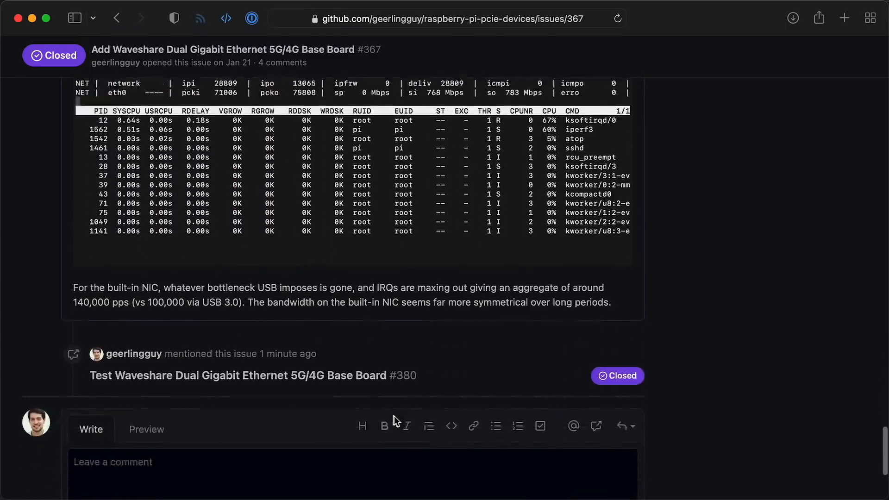
{"action": "scroll", "scroll_direction": "down", "scroll_amount": 3}
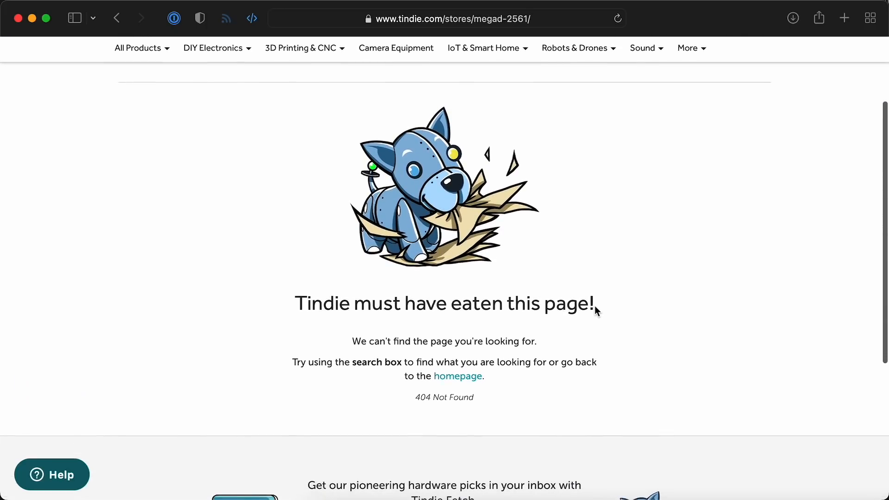
{"action": "mouse_move", "coordinate": [618, 315]}
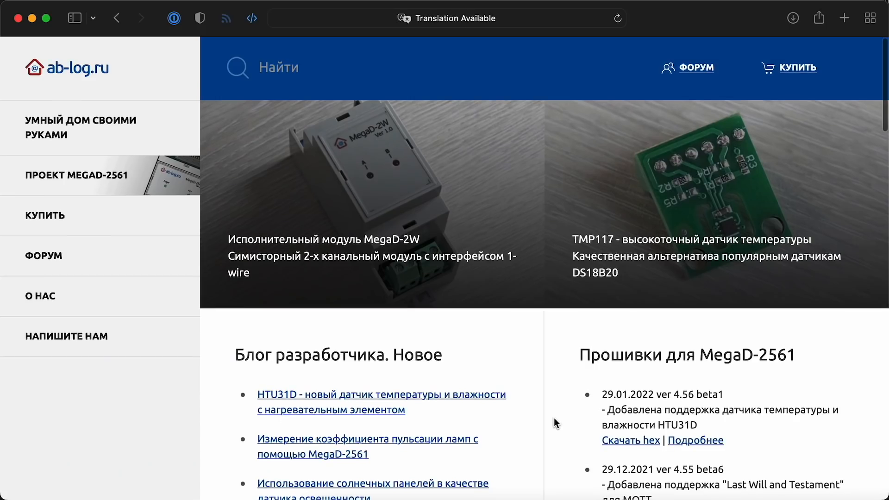
Step: Scroll the ab-log.ru home page past the developer blog and firmware release news
{"action": "scroll", "scroll_direction": "down", "scroll_amount": 3}
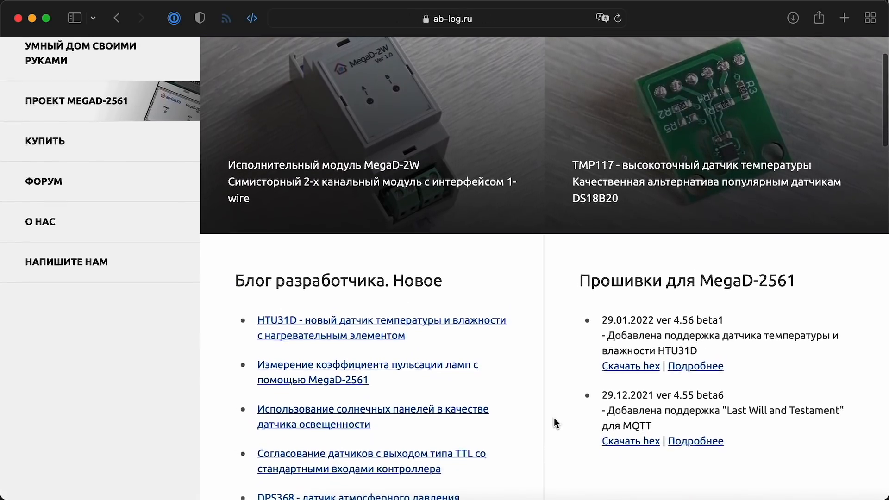
{"action": "scroll", "scroll_direction": "down", "scroll_amount": 3}
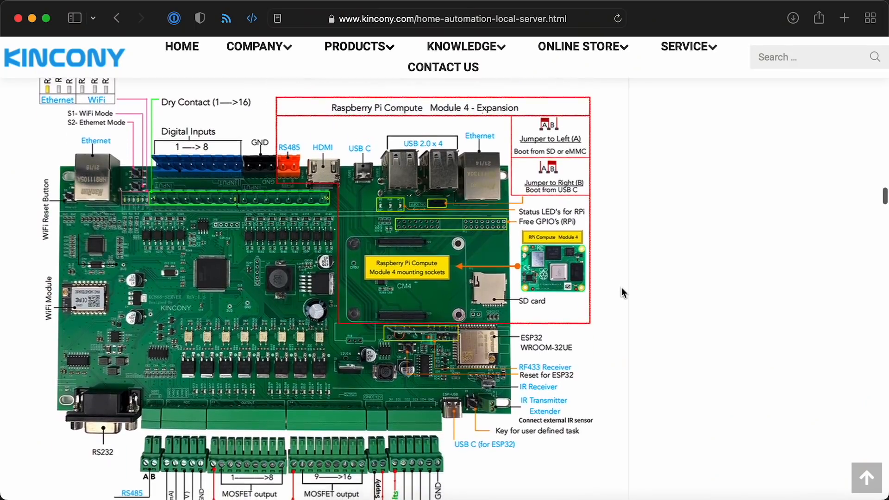
Step: Scroll the KinCony server page from the board diagram to the CM4 ROM/RAM options
{"action": "scroll", "scroll_direction": "down", "scroll_amount": 3}
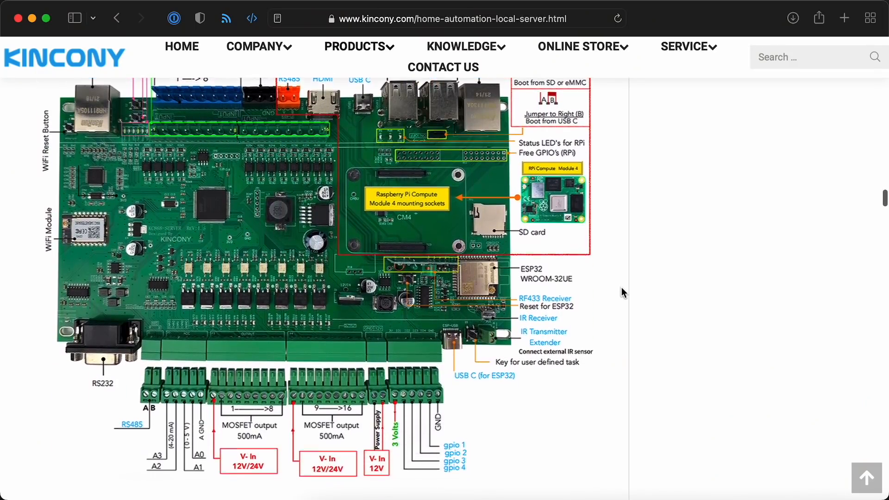
{"action": "scroll", "scroll_direction": "down", "scroll_amount": 3}
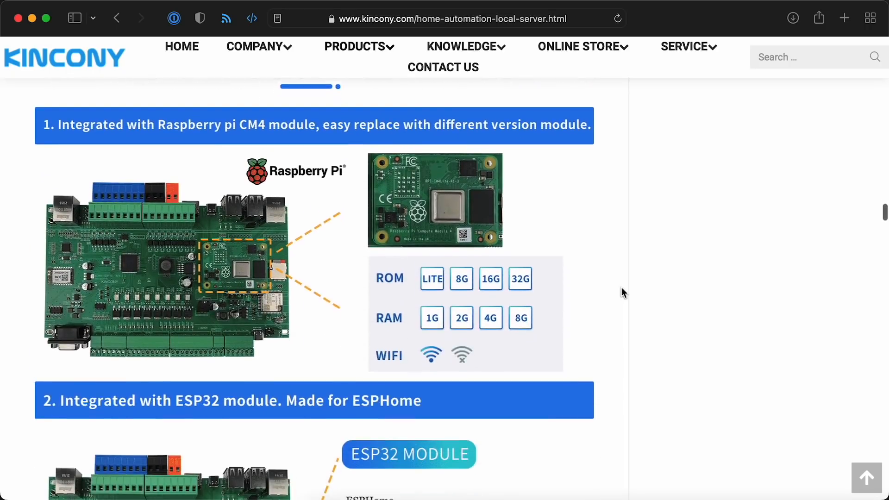